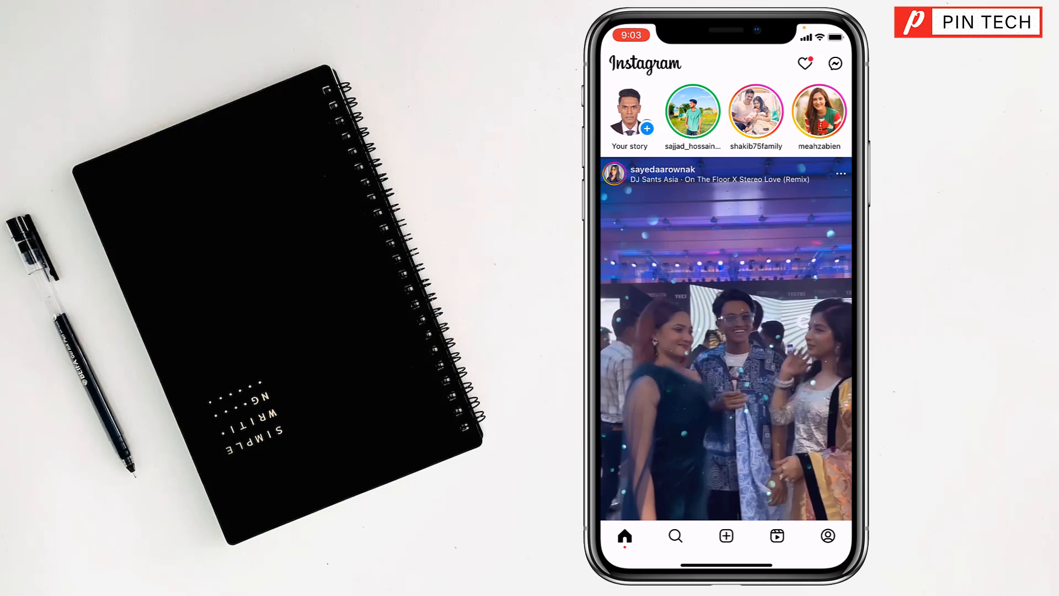
scroll(down, 3)
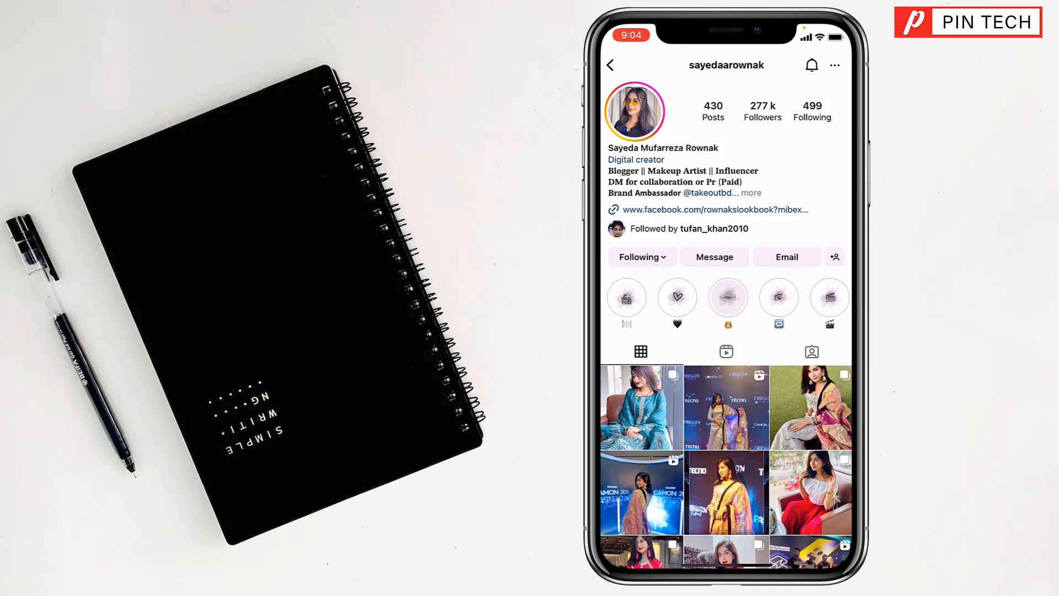
click(833, 64)
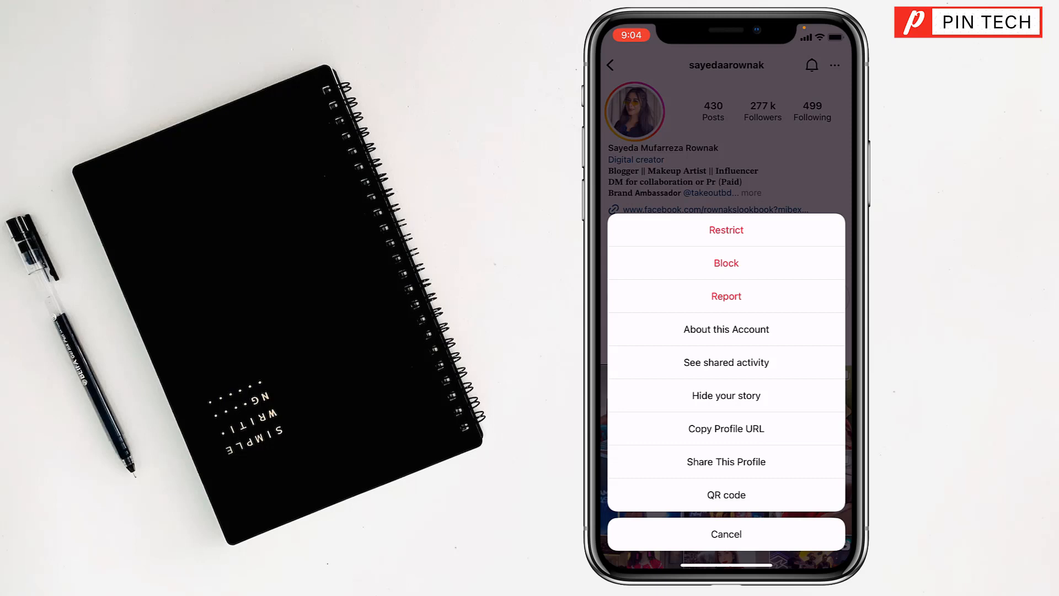
click(725, 230)
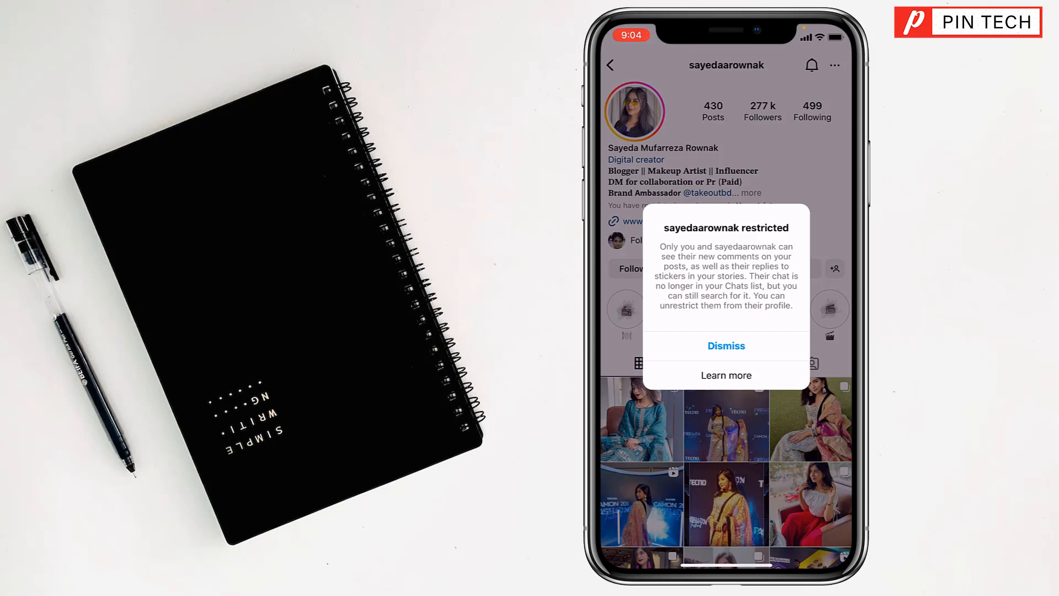
Step: Dismiss the restriction notice and close the story viewer to reach the home feed
click(725, 345)
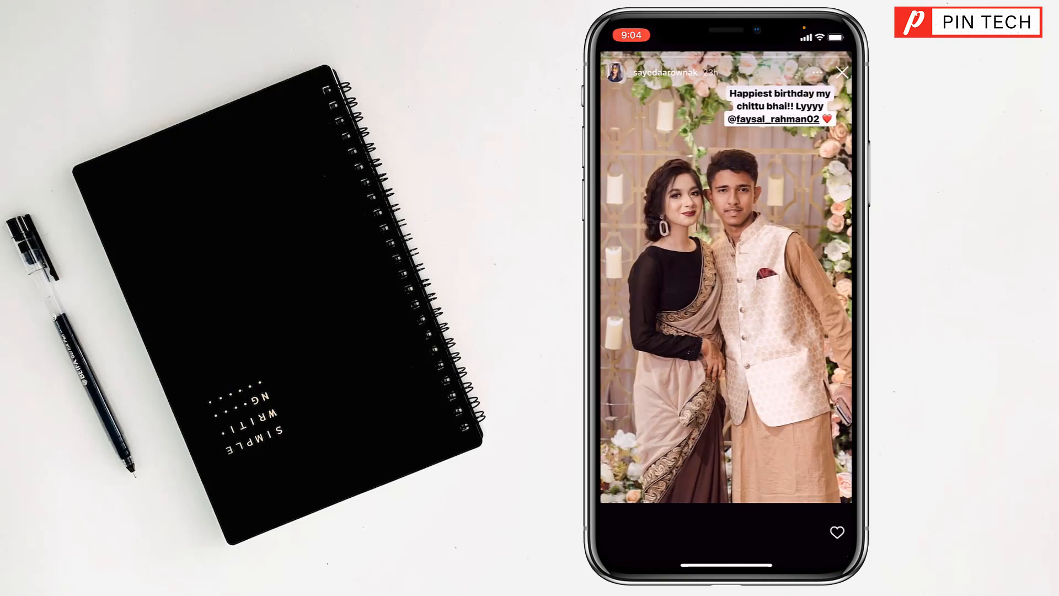
click(842, 72)
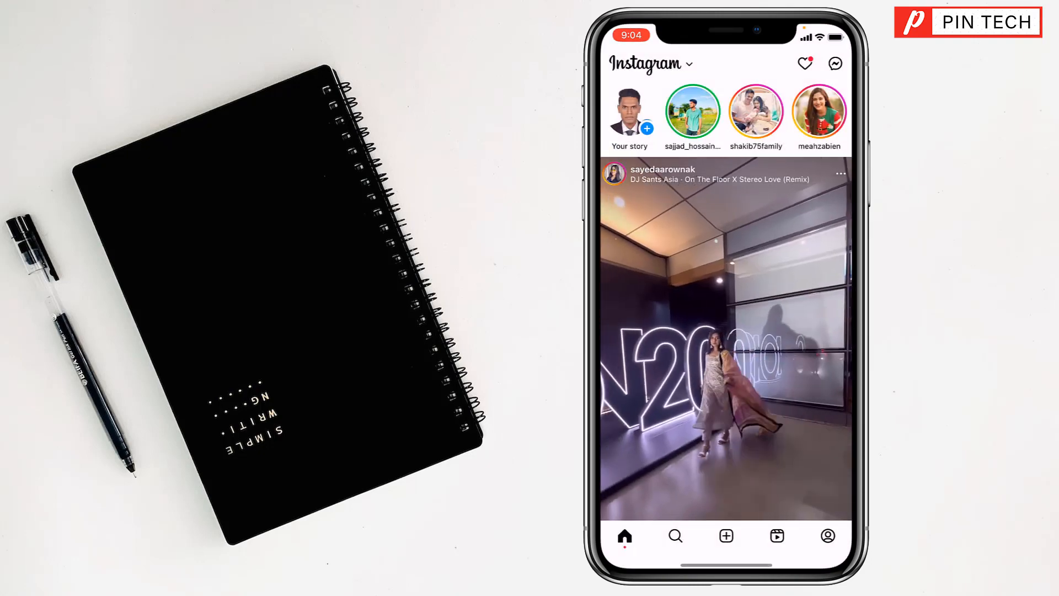